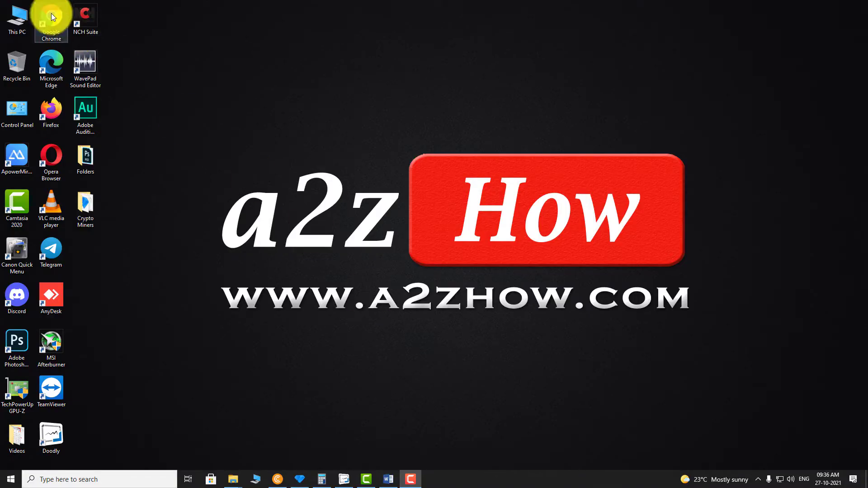
Launch Google Chrome from the desktop shortcut to reach the Google Account home page.
{"action": "double_click", "coordinate": [50, 20]}
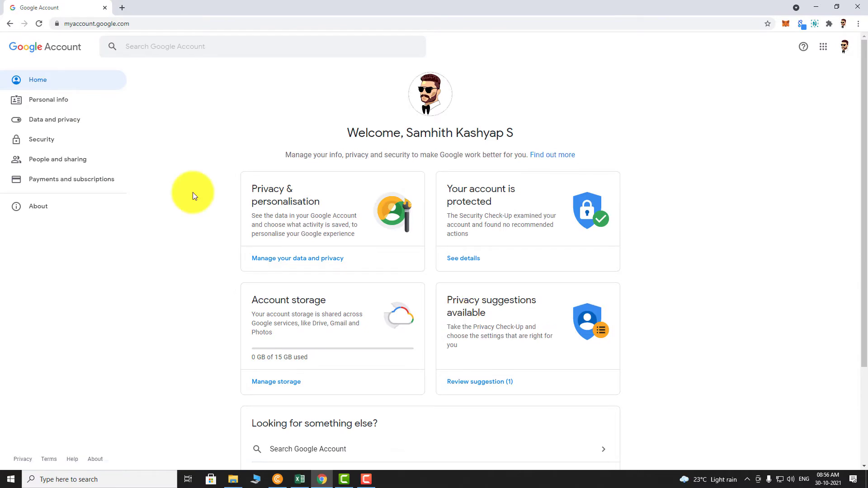
Go to Personal info and scroll down to General preferences for the web.
{"action": "left_click", "coordinate": [49, 99]}
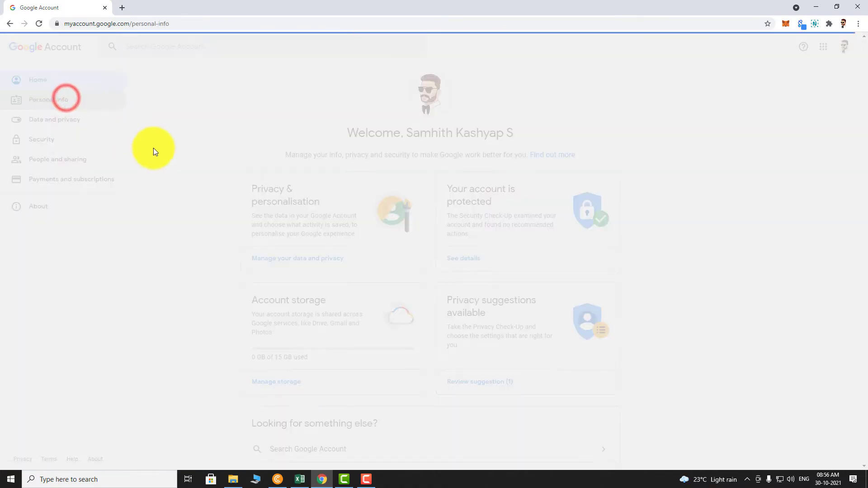
{"action": "left_click", "coordinate": [49, 99]}
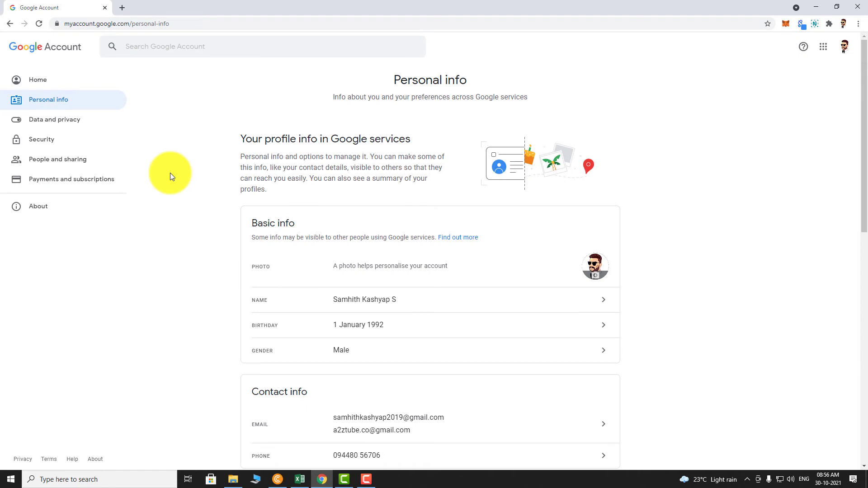
{"action": "scroll", "scroll_direction": "down", "scroll_amount": 3}
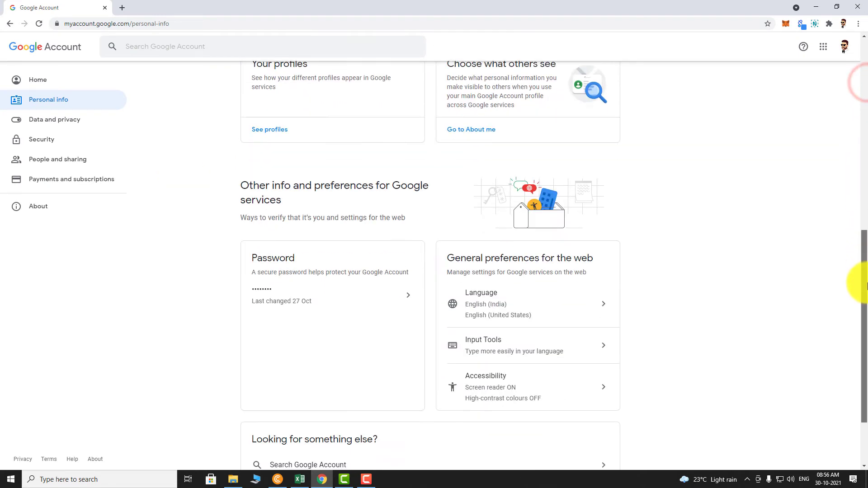
{"action": "scroll", "scroll_direction": "down", "scroll_amount": 3}
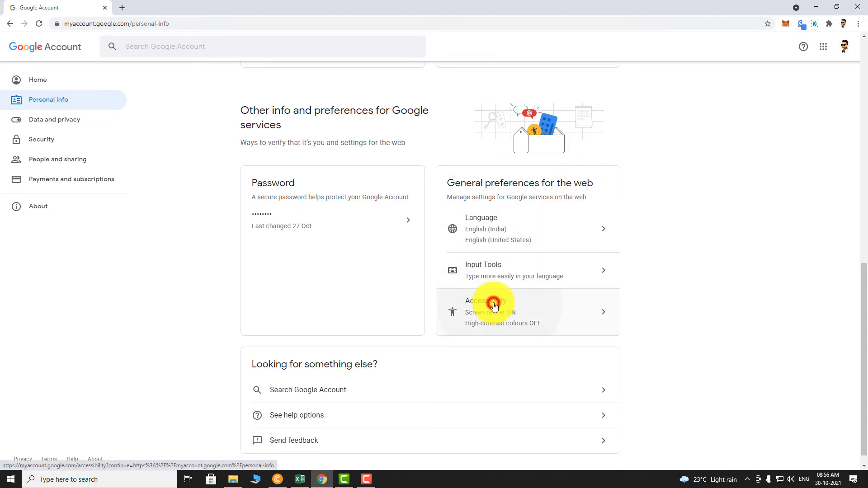
Open Accessibility and switch the Screen reader toggle off.
{"action": "left_click", "coordinate": [493, 311]}
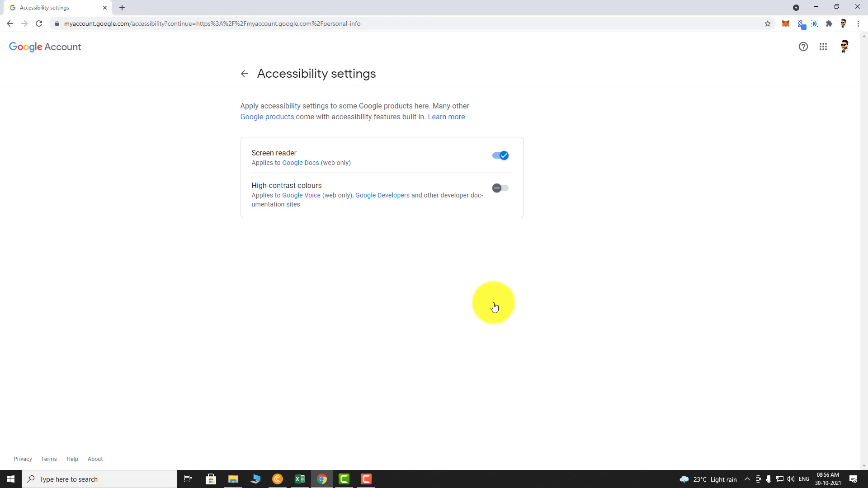
{"action": "mouse_move", "coordinate": [297, 161]}
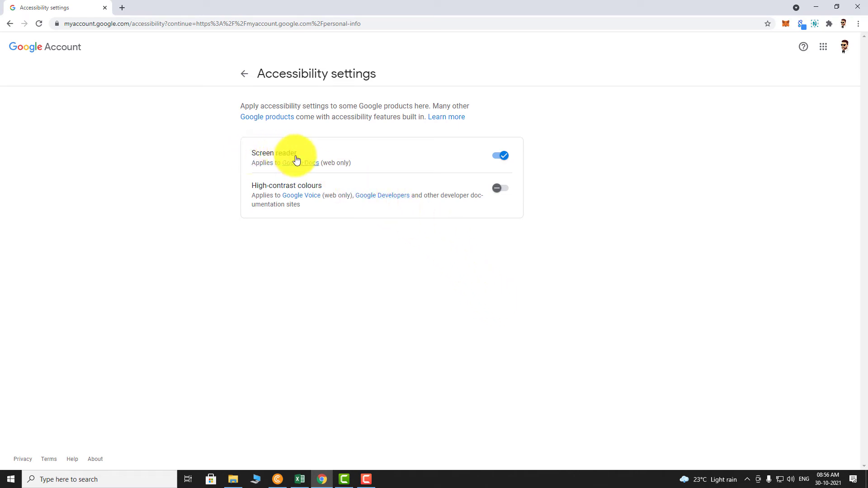
{"action": "left_click", "coordinate": [499, 156]}
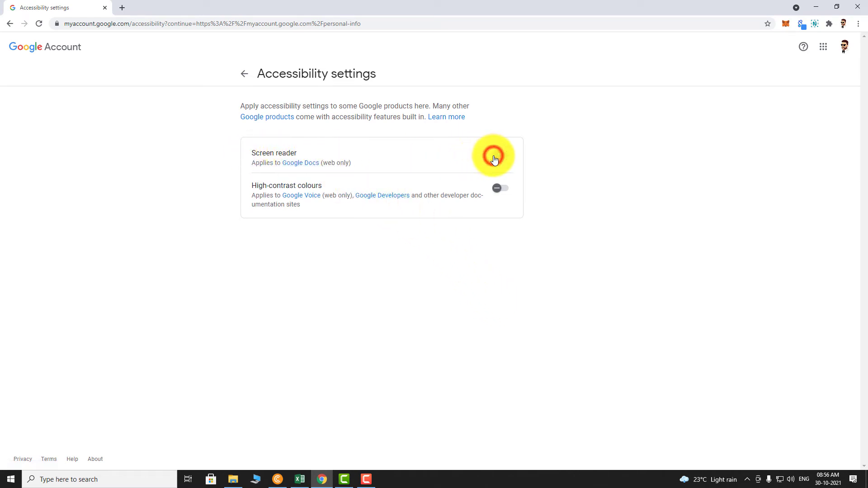
{"action": "left_click", "coordinate": [499, 155]}
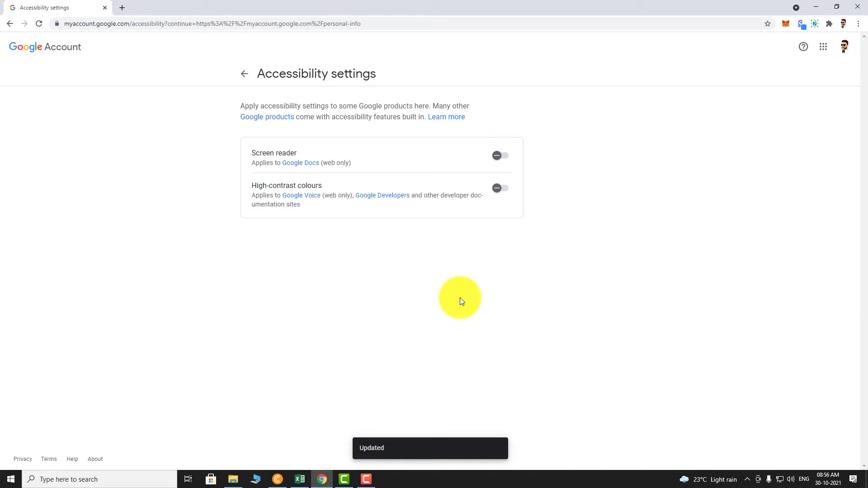
{"action": "mouse_move", "coordinate": [390, 457]}
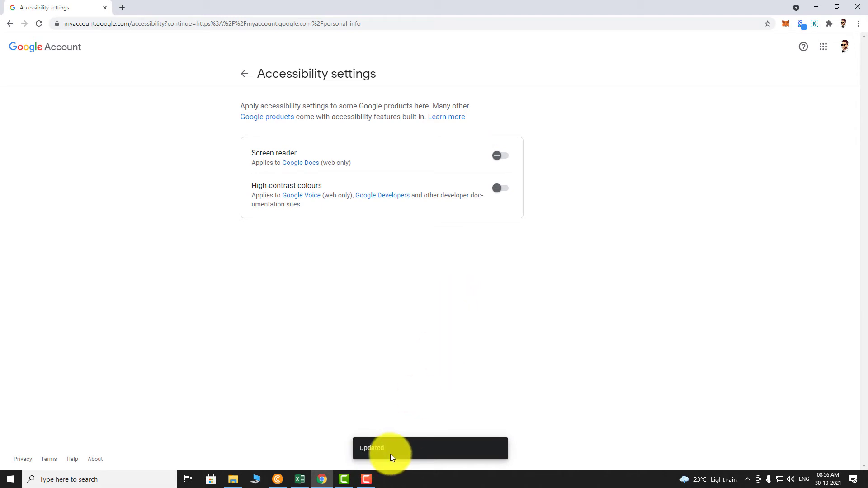
{"action": "mouse_move", "coordinate": [456, 385]}
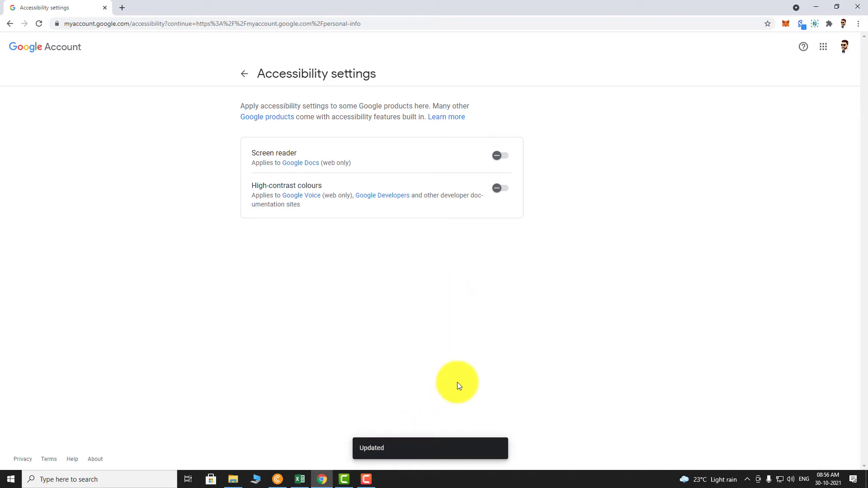